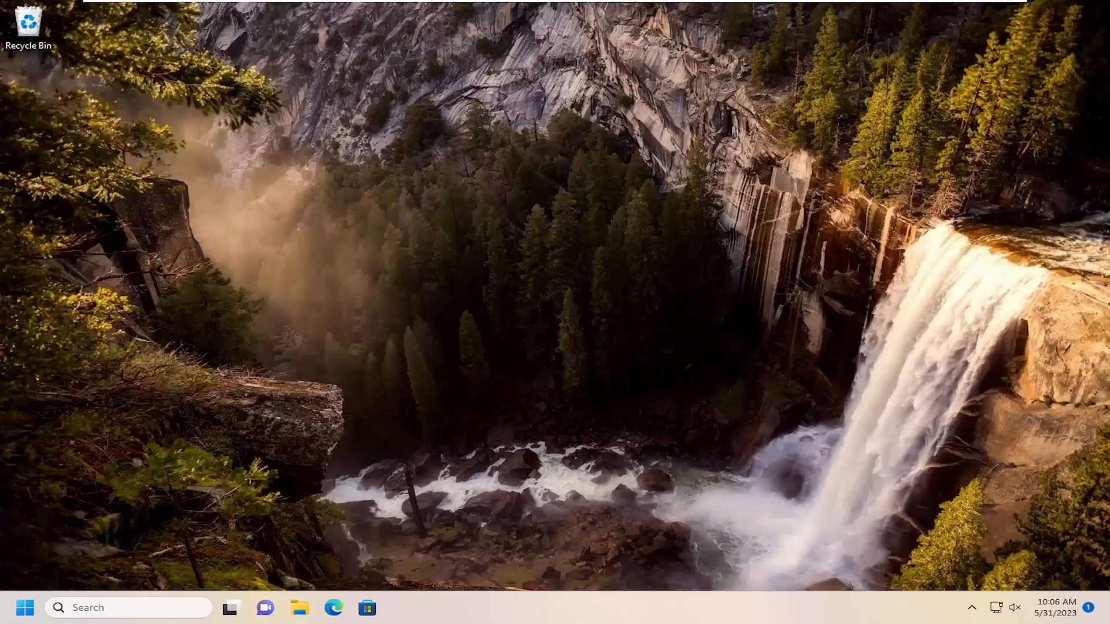
mouse_move(743, 336)
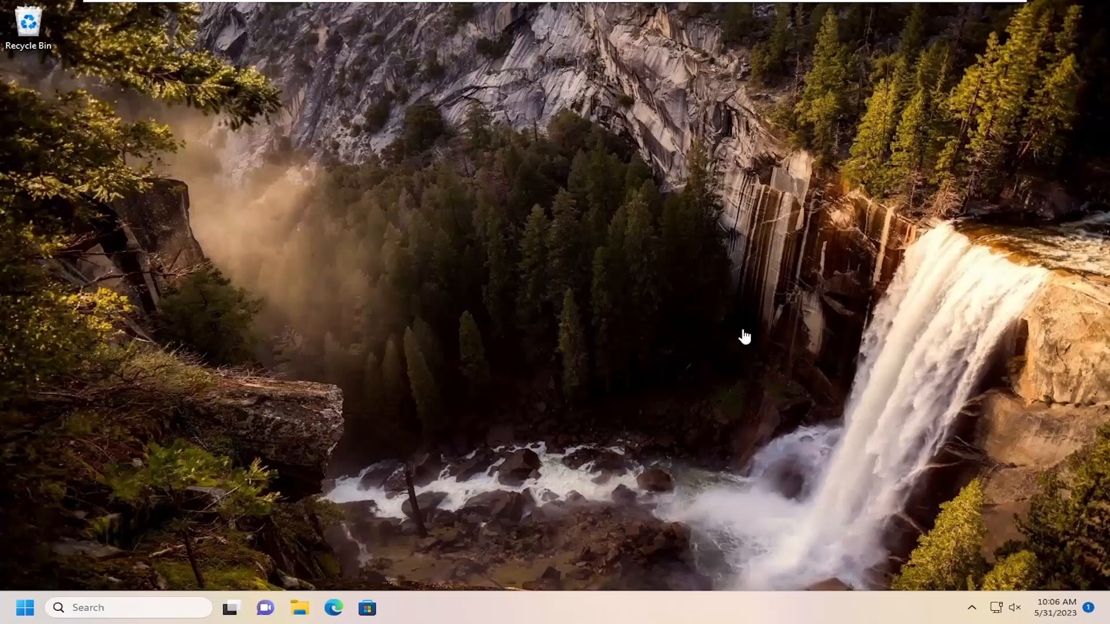
mouse_move(522, 377)
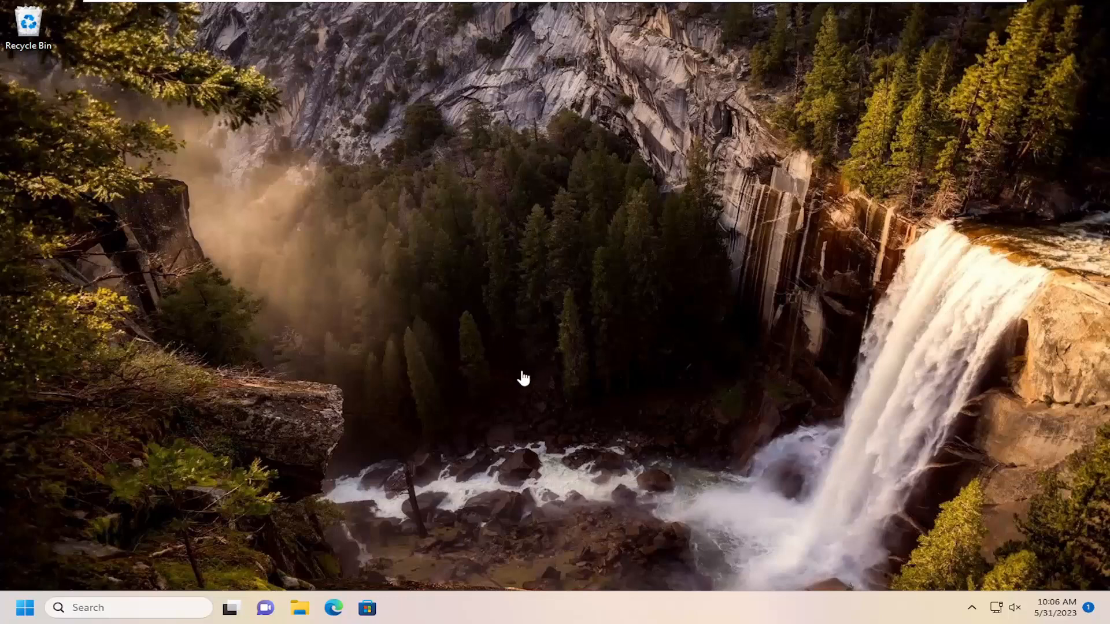
mouse_move(307, 397)
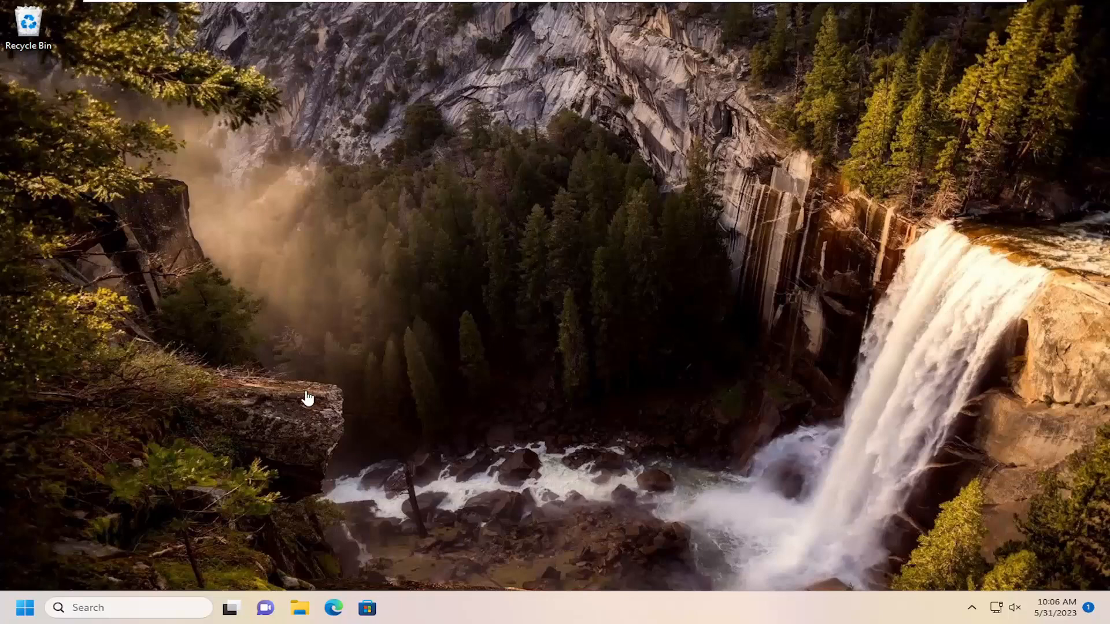
mouse_move(348, 383)
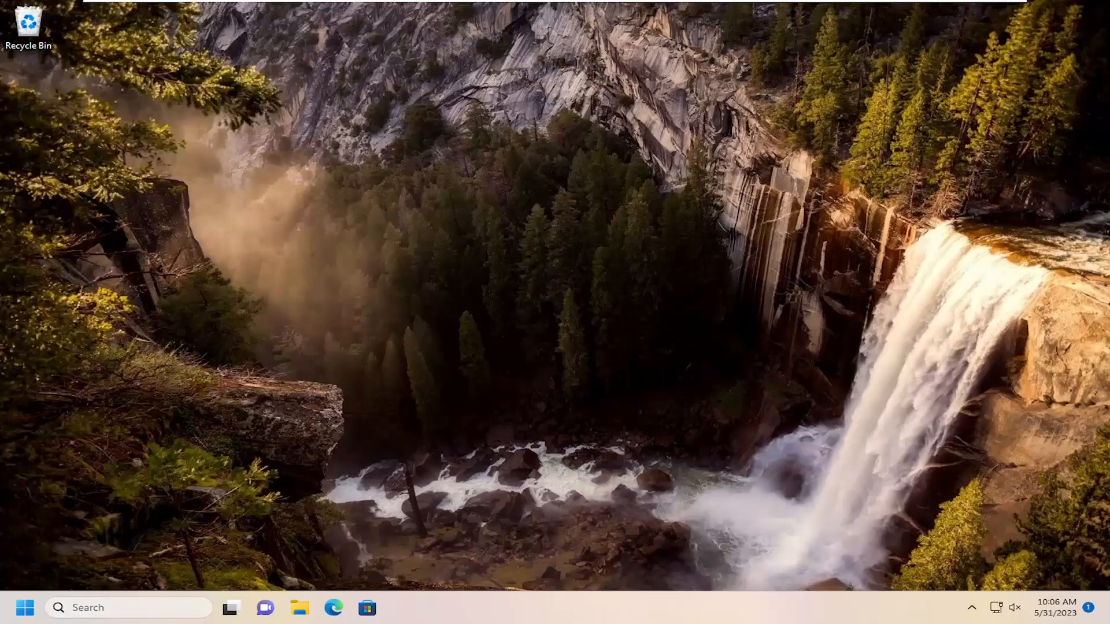
Step: Search Windows for 'dialer' to find the Phone Dialer run command
left_click(127, 607)
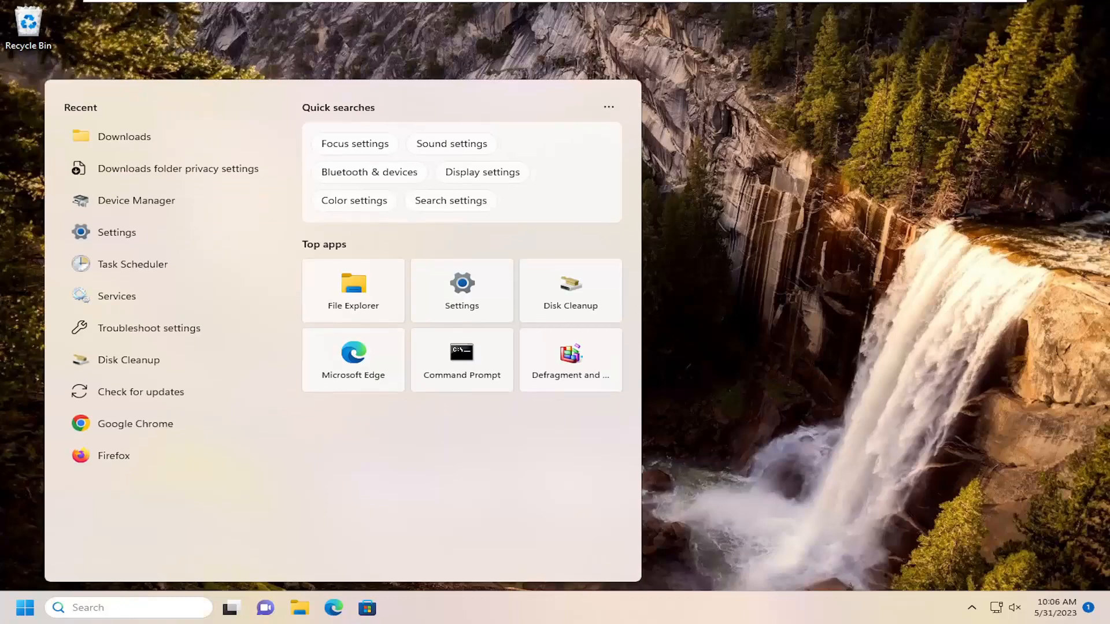
type("dialer")
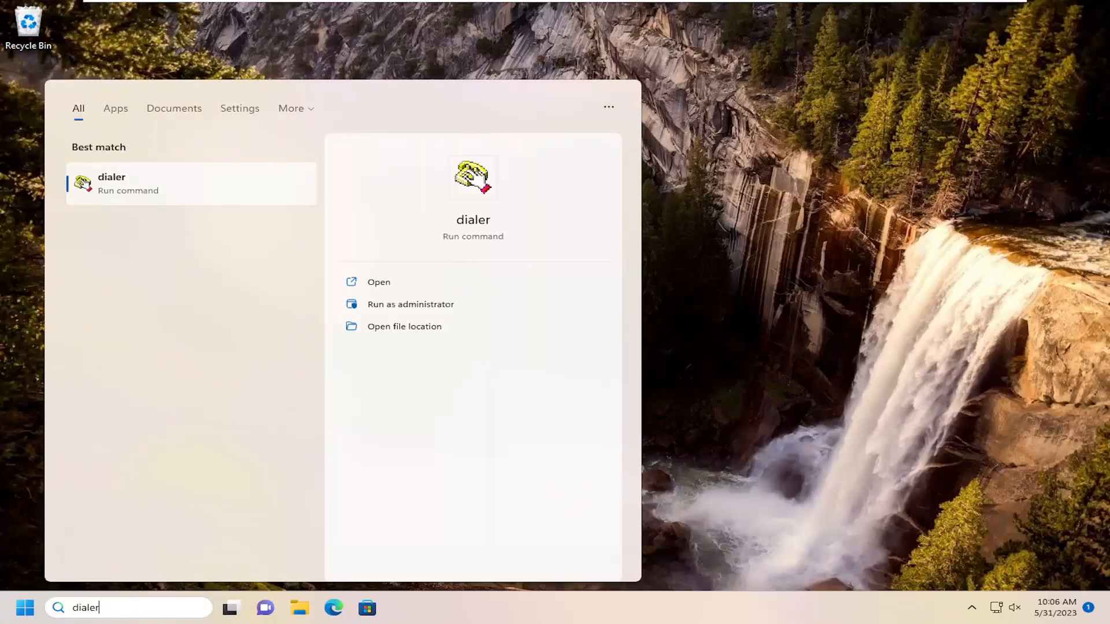
mouse_move(499, 183)
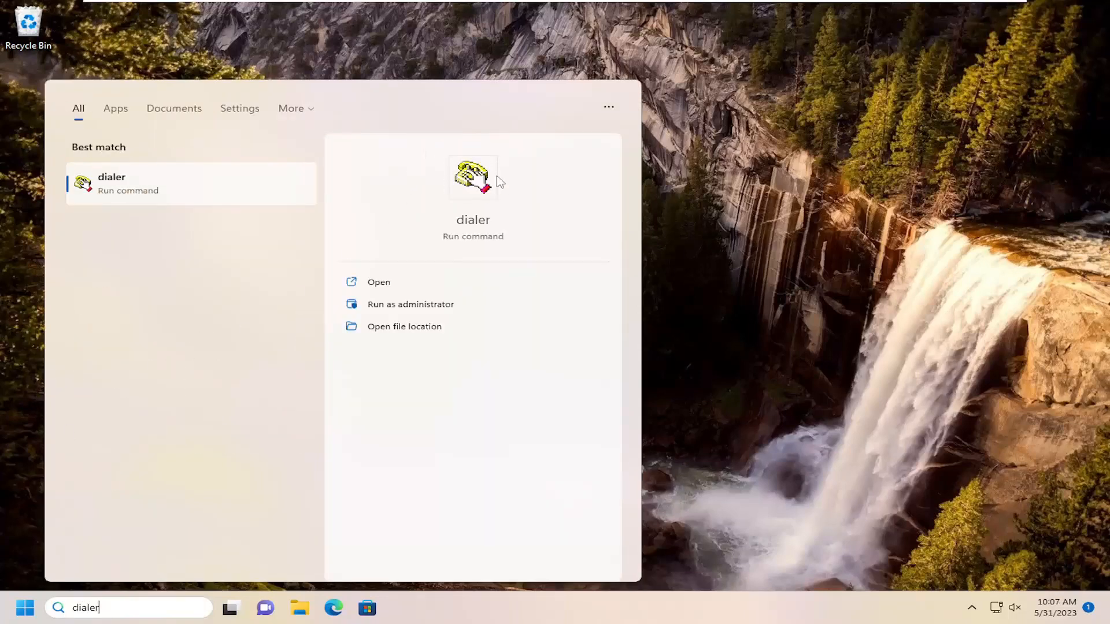
mouse_move(137, 191)
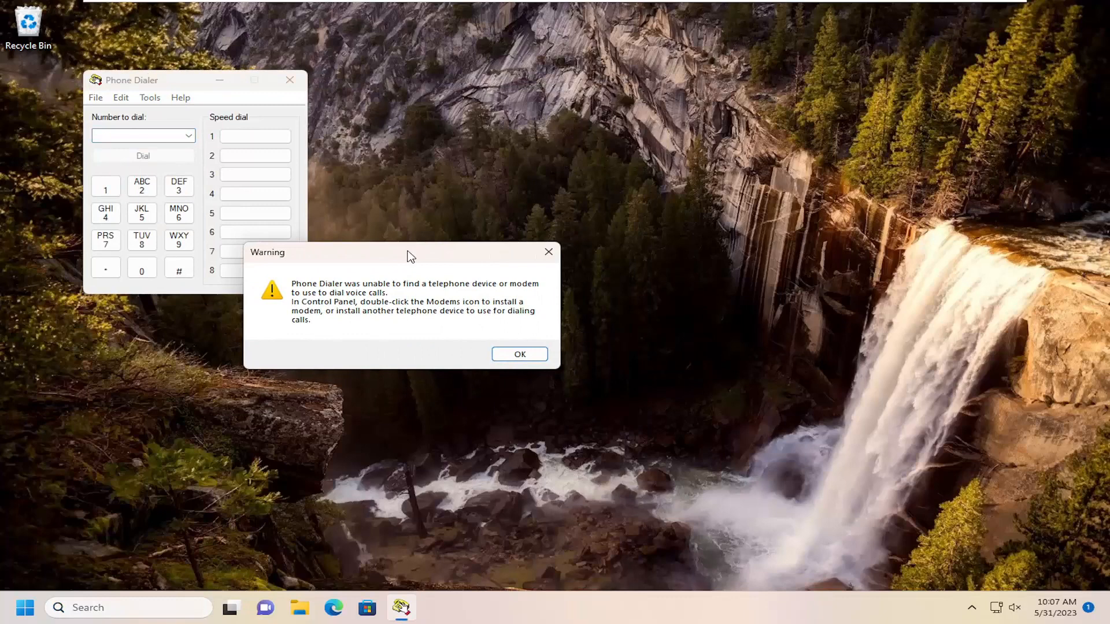
mouse_move(334, 292)
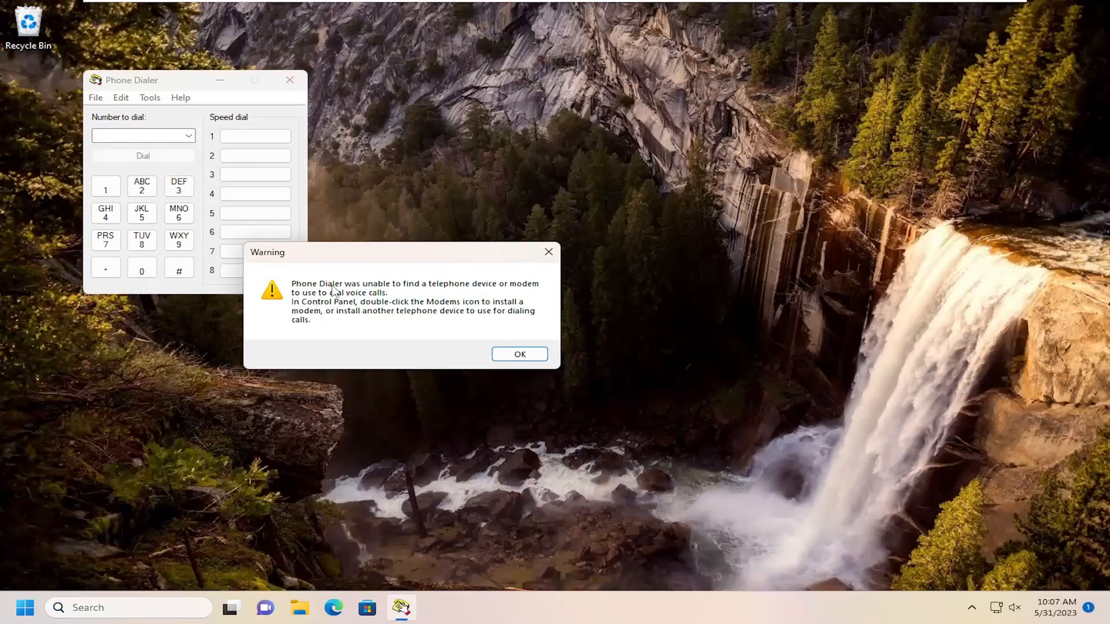
mouse_move(503, 336)
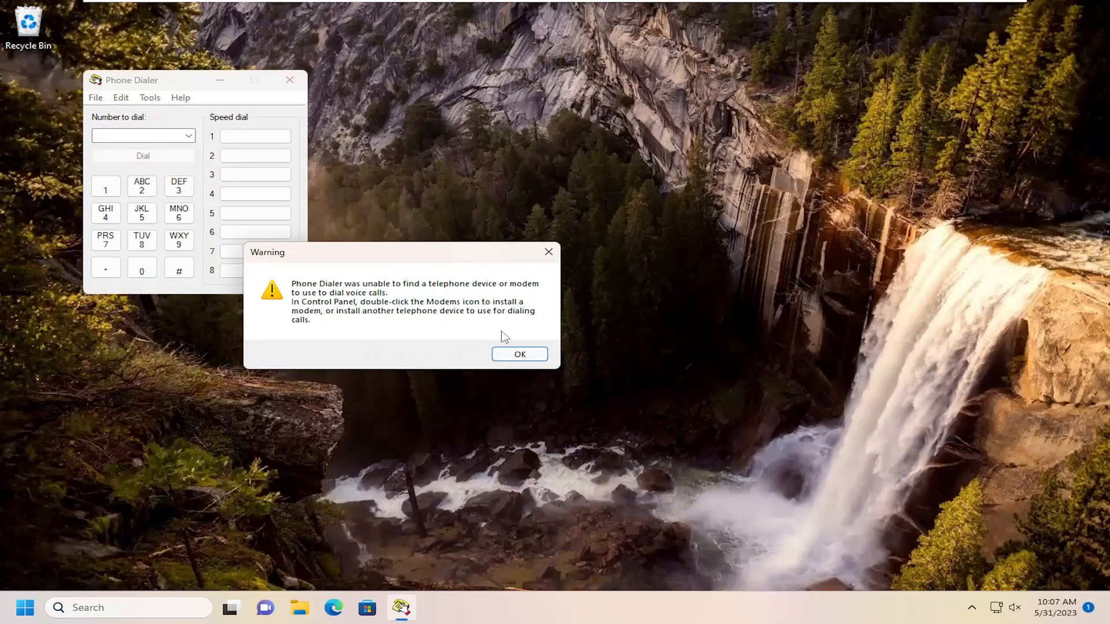
Step: Dismiss the no-telephone-device warning so Phone Dialer becomes usable
left_click(519, 354)
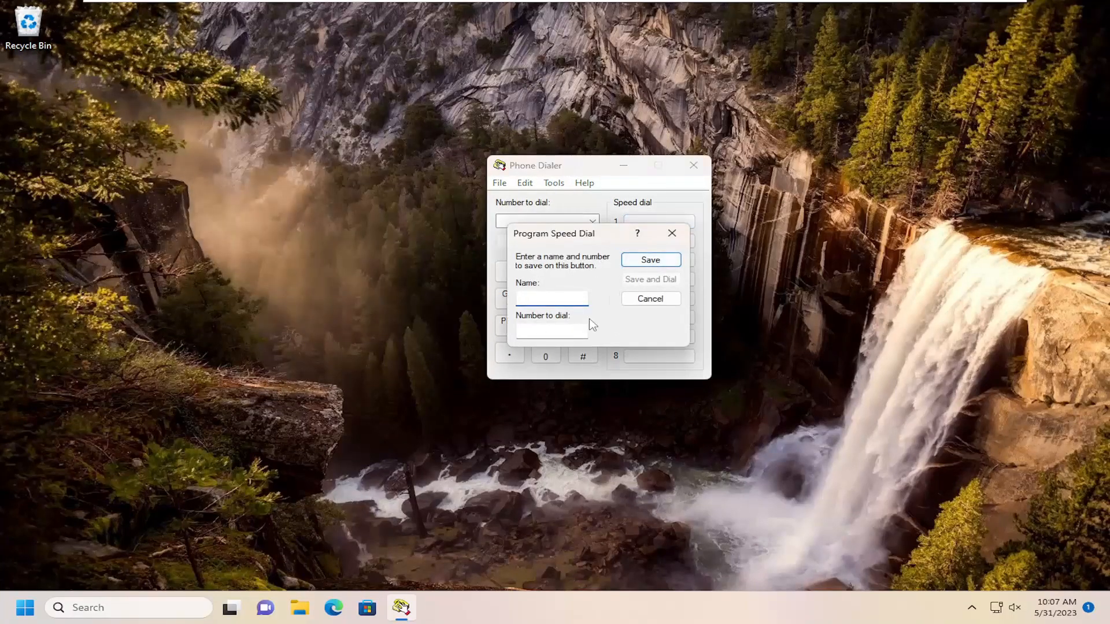
left_click(550, 298)
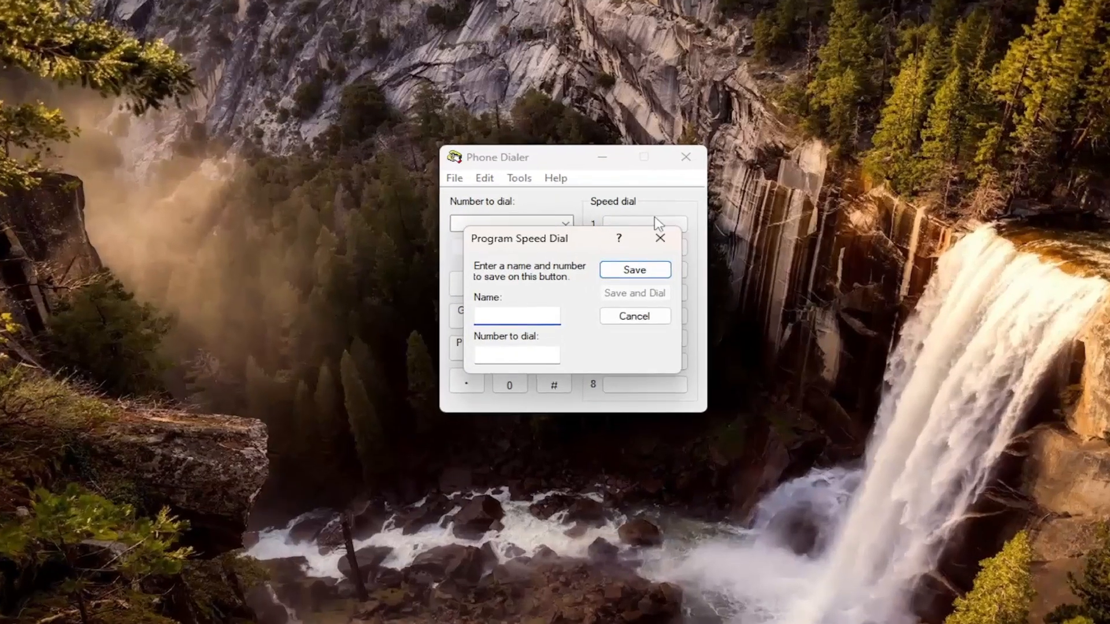
left_click(633, 316)
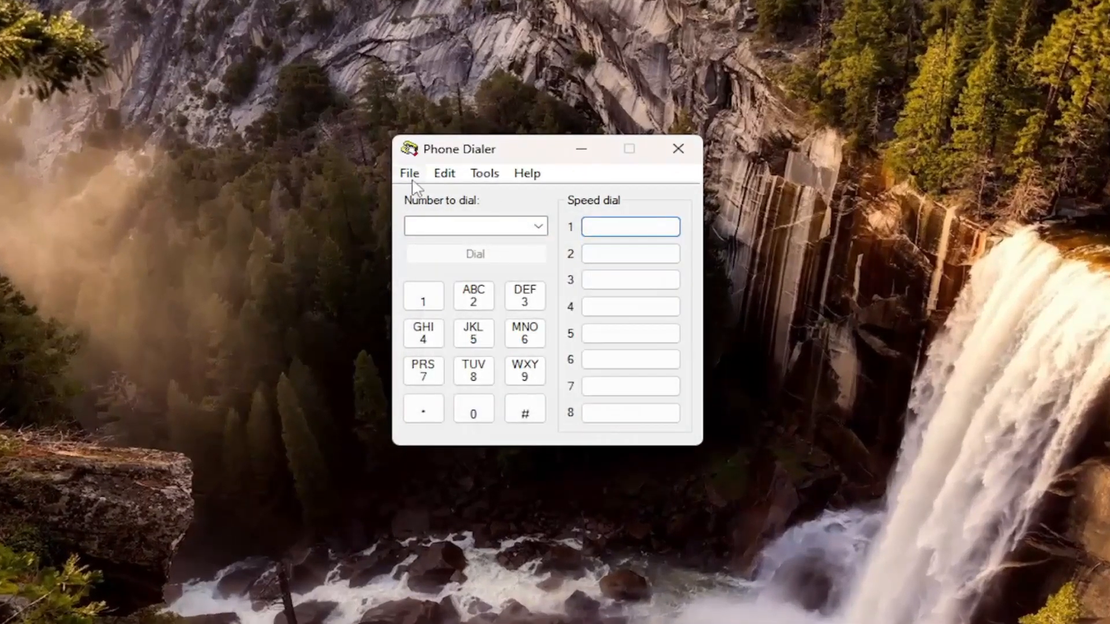
left_click(409, 172)
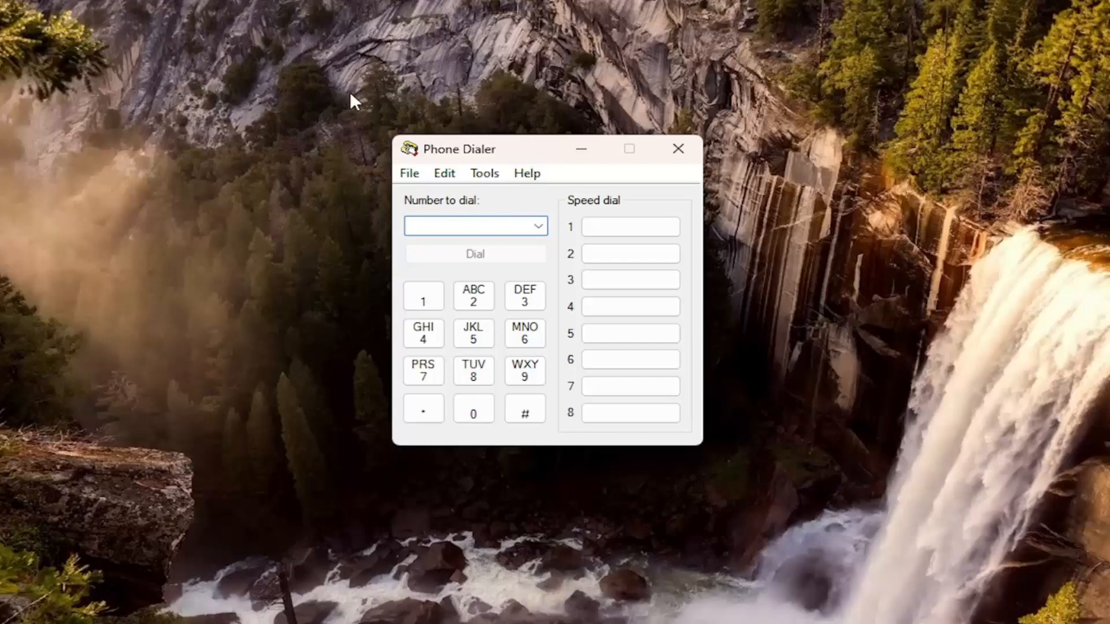
left_click(475, 226)
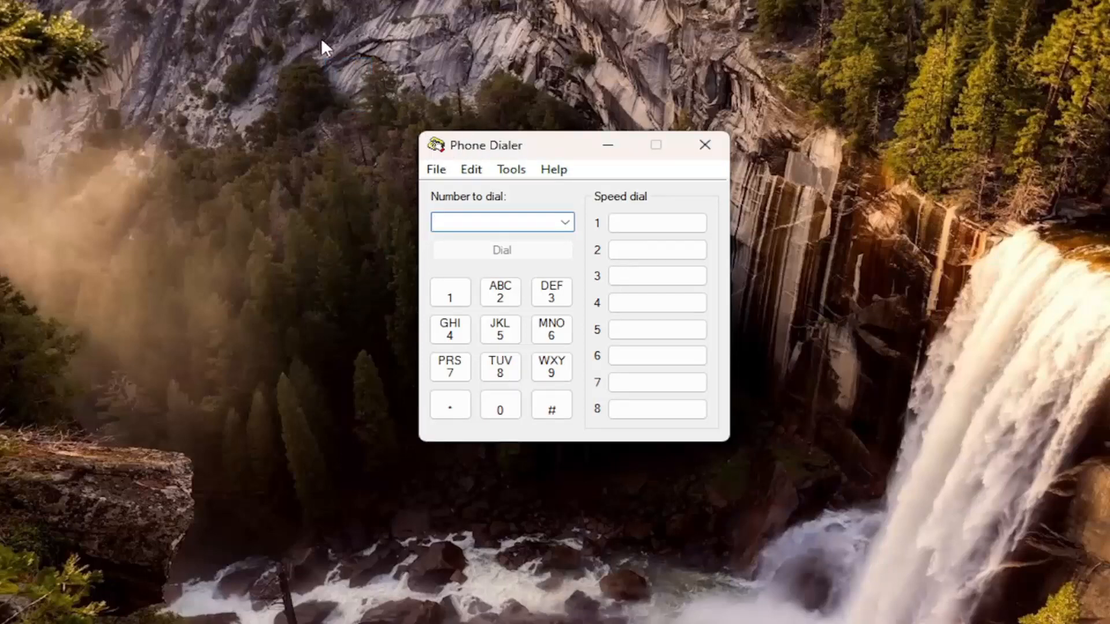
mouse_move(496, 149)
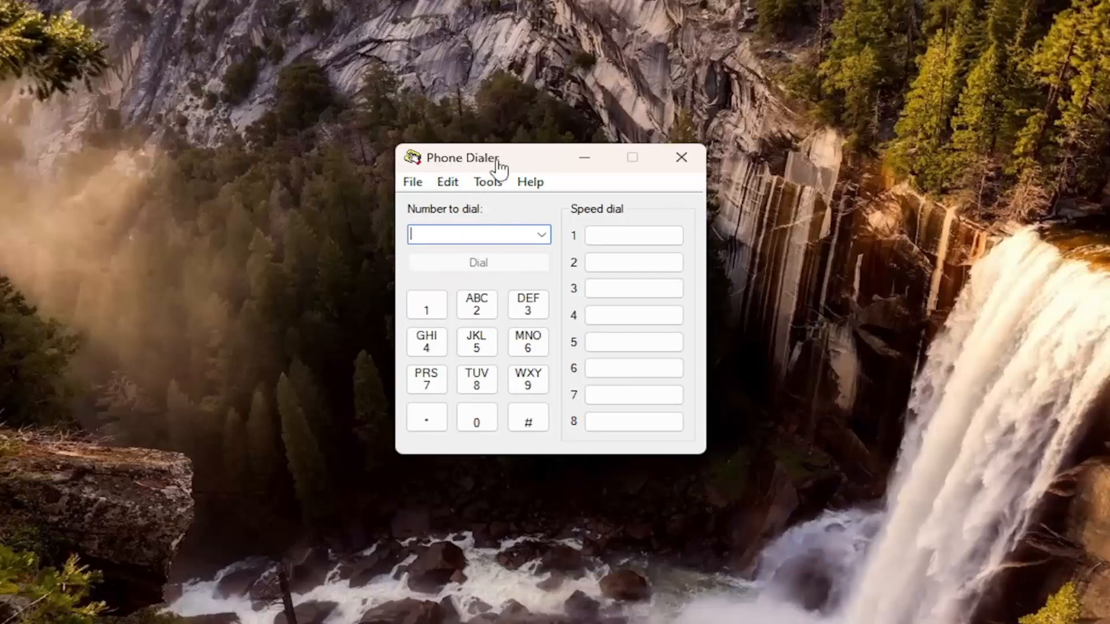
mouse_move(504, 166)
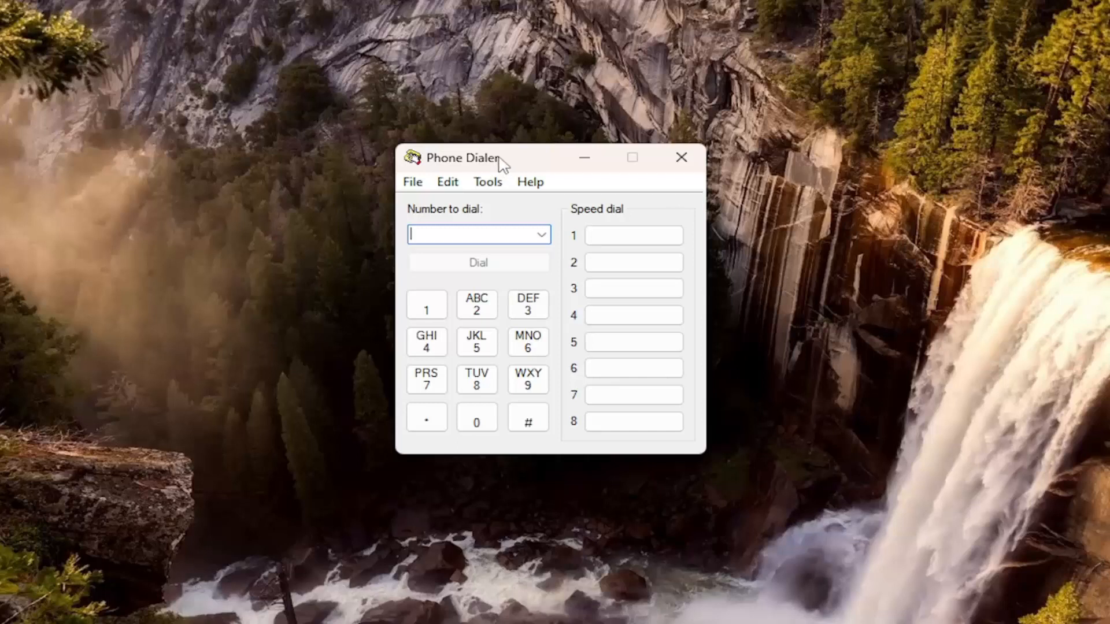
mouse_move(416, 150)
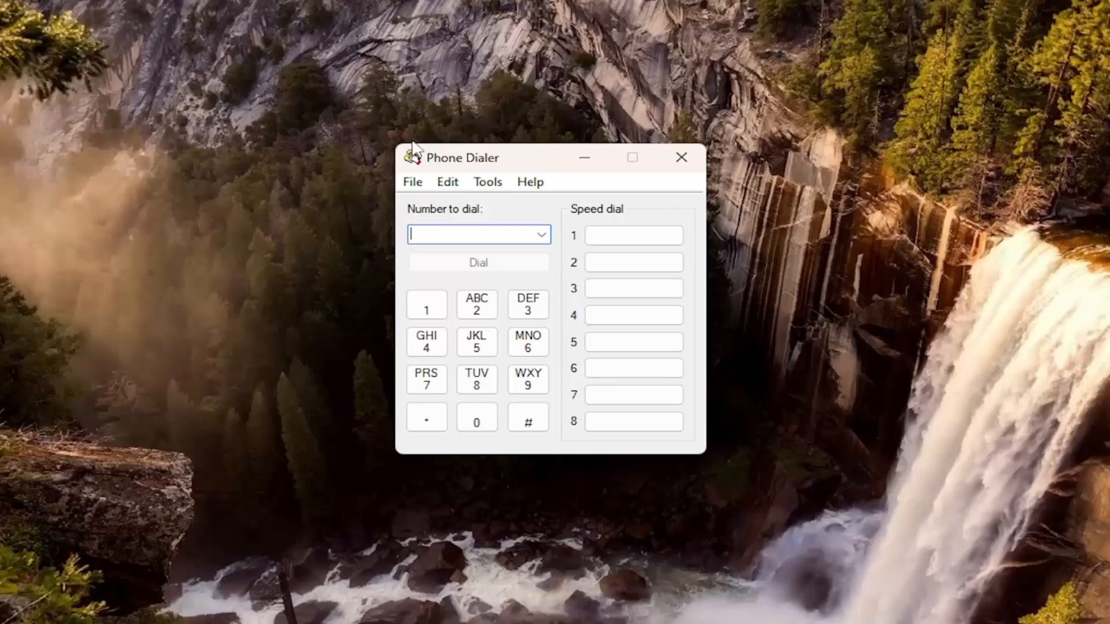
mouse_move(497, 141)
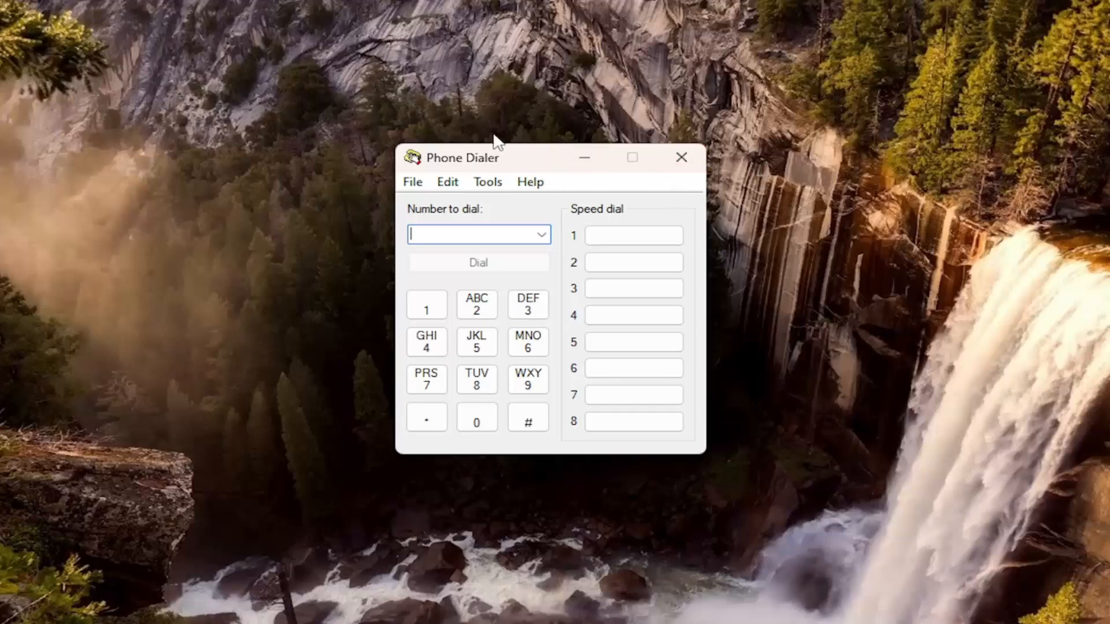
left_click(530, 181)
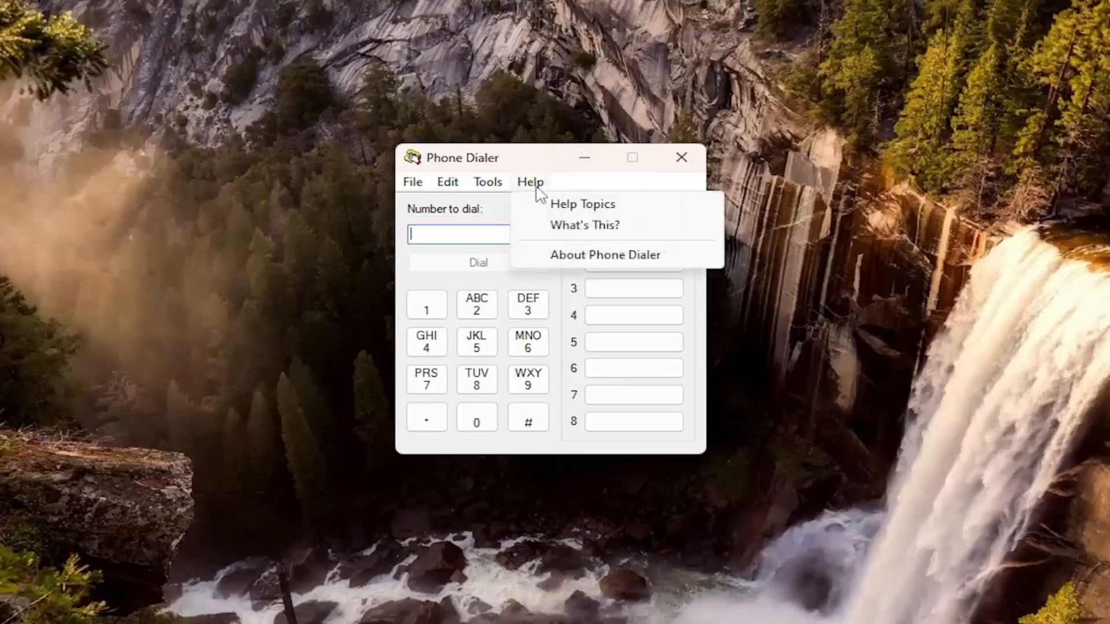
left_click(605, 255)
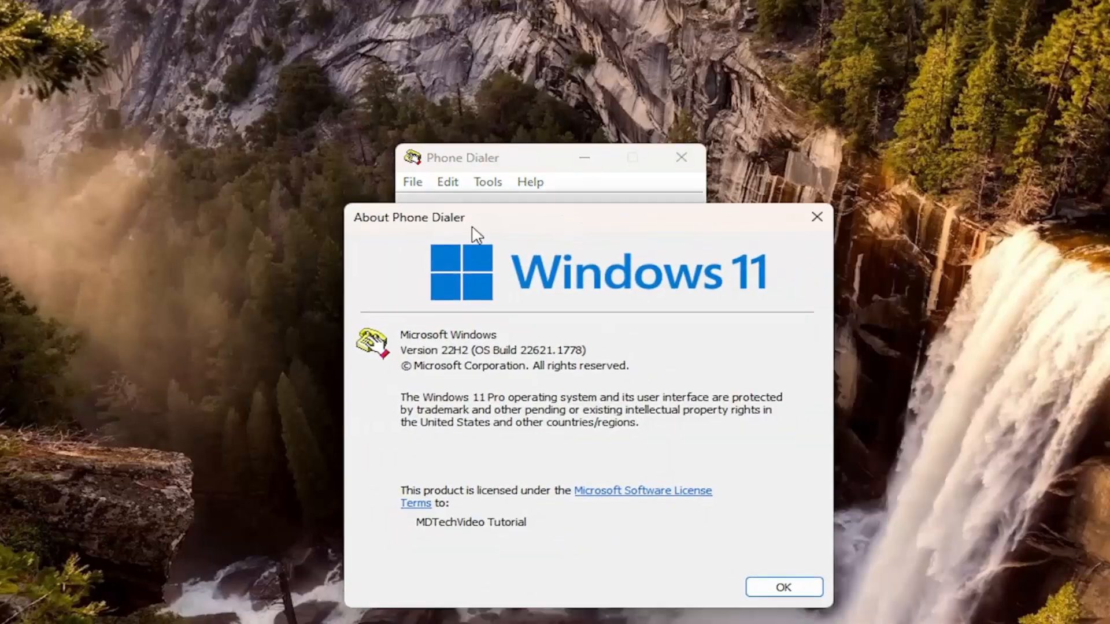
left_click(782, 587)
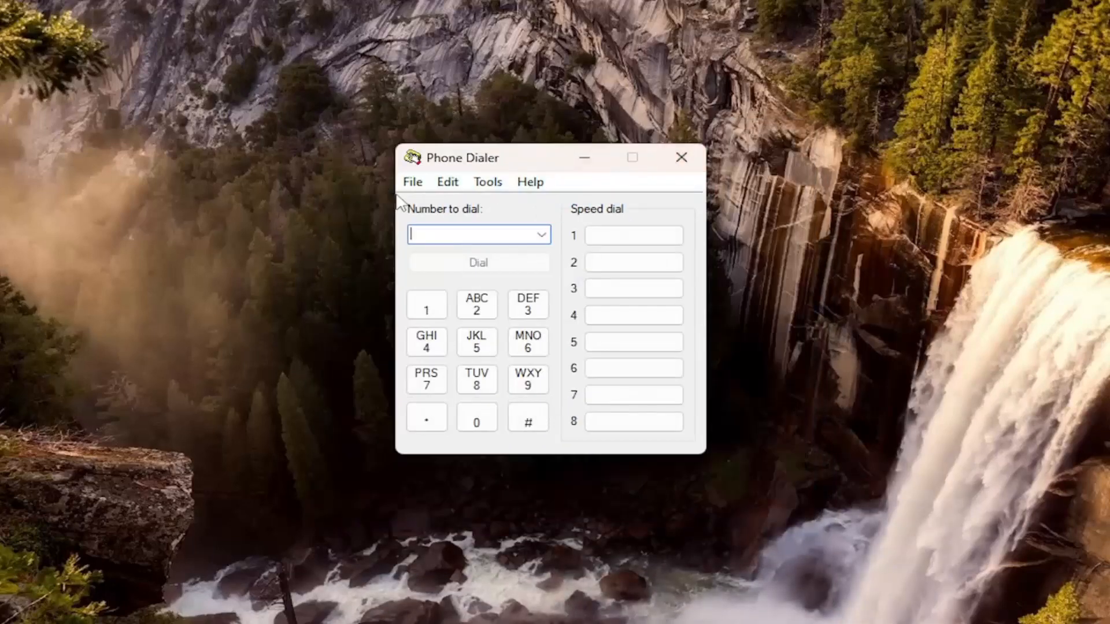
Step: Accept Location Information with United States, tone dialing and blank carrier code
left_click(487, 181)
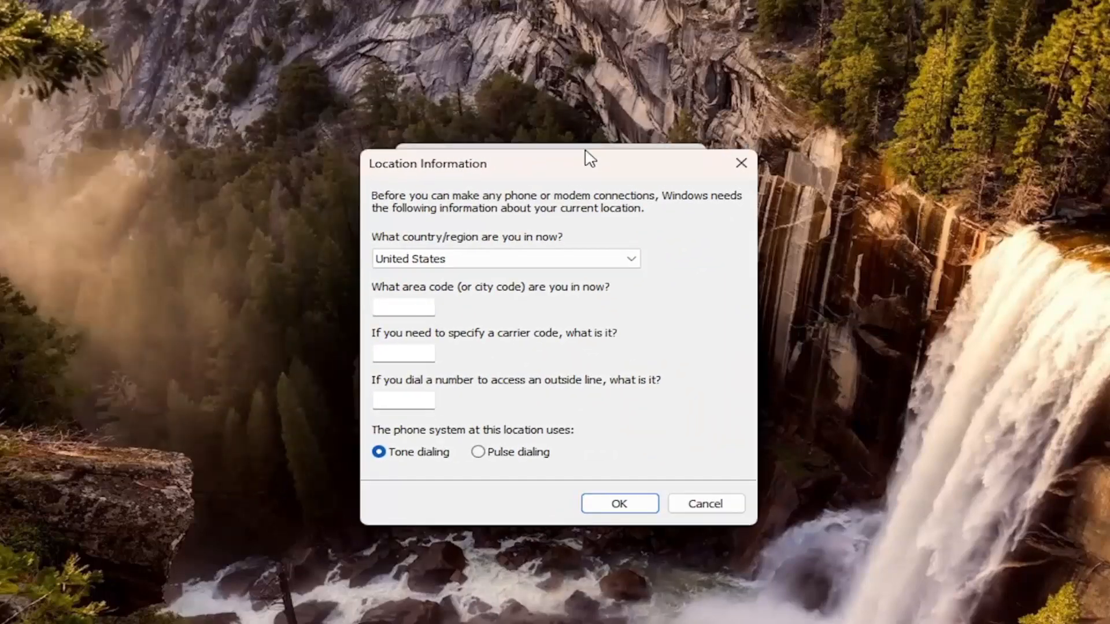
mouse_move(432, 393)
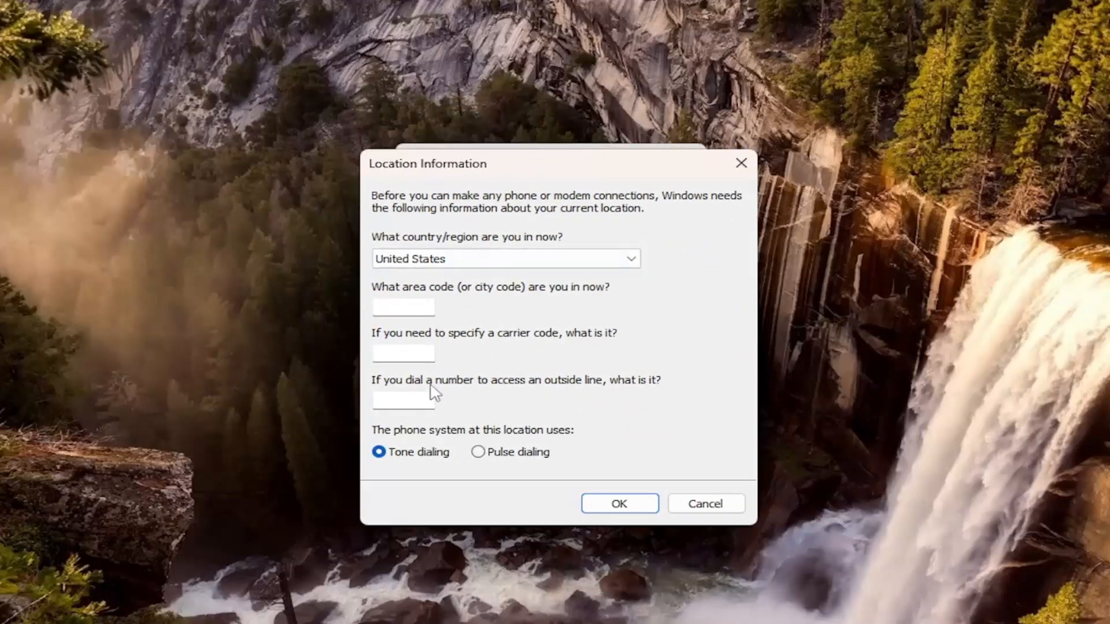
mouse_move(421, 347)
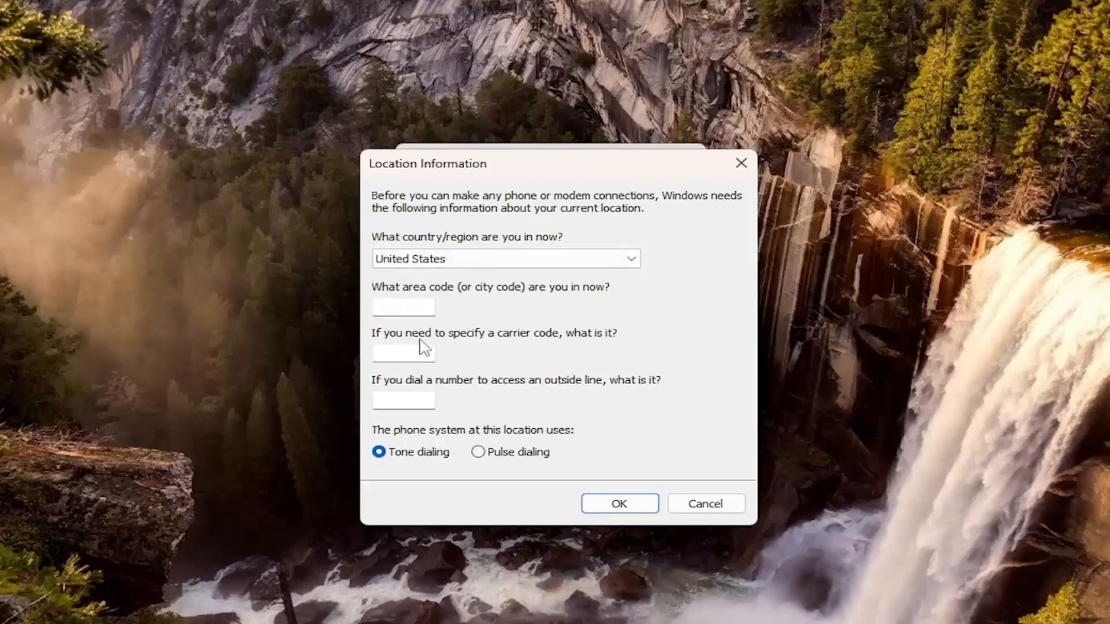
left_click(402, 353)
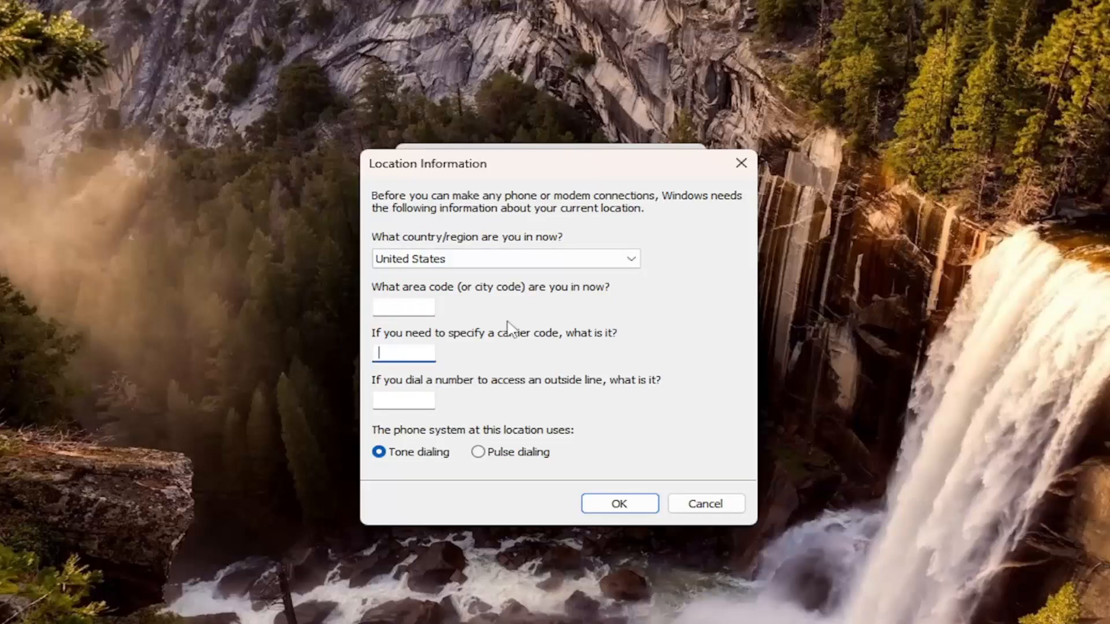
mouse_move(559, 309)
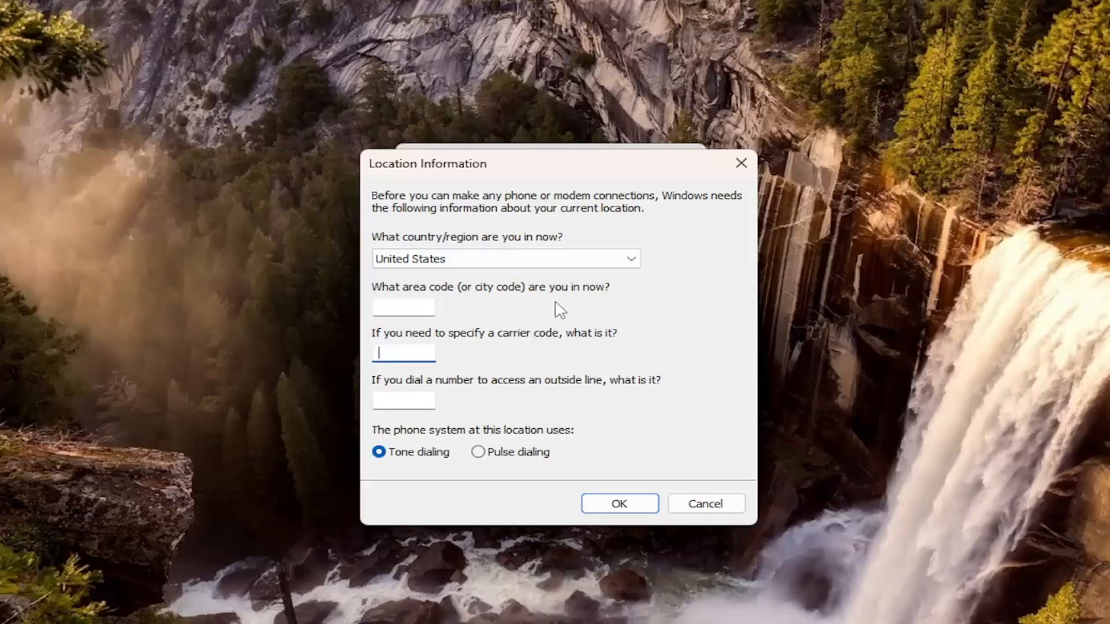
mouse_move(410, 389)
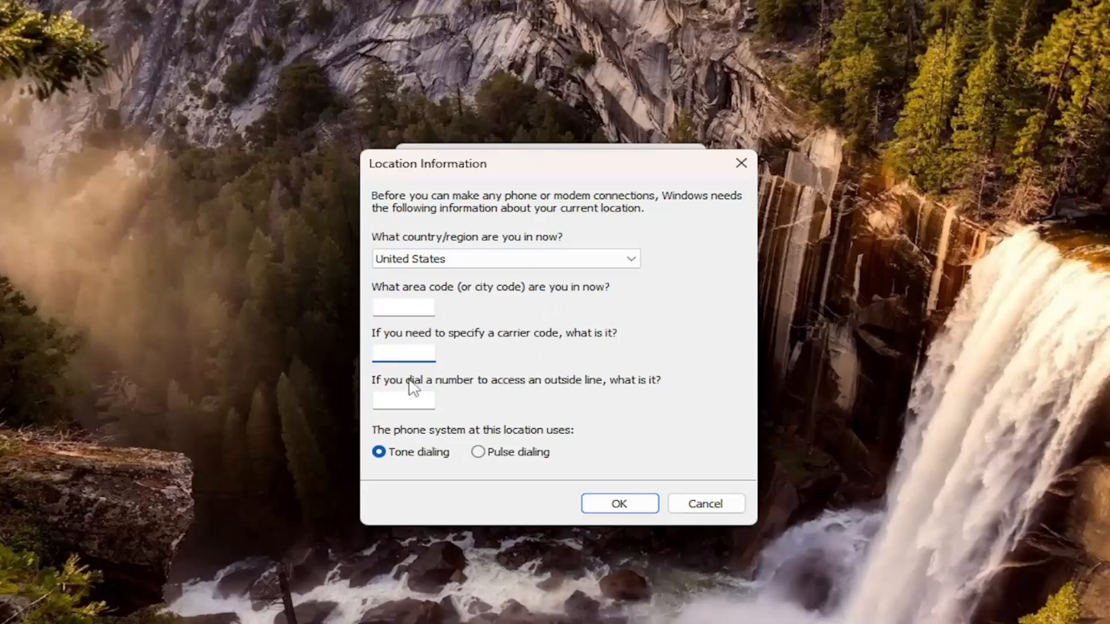
left_click(402, 352)
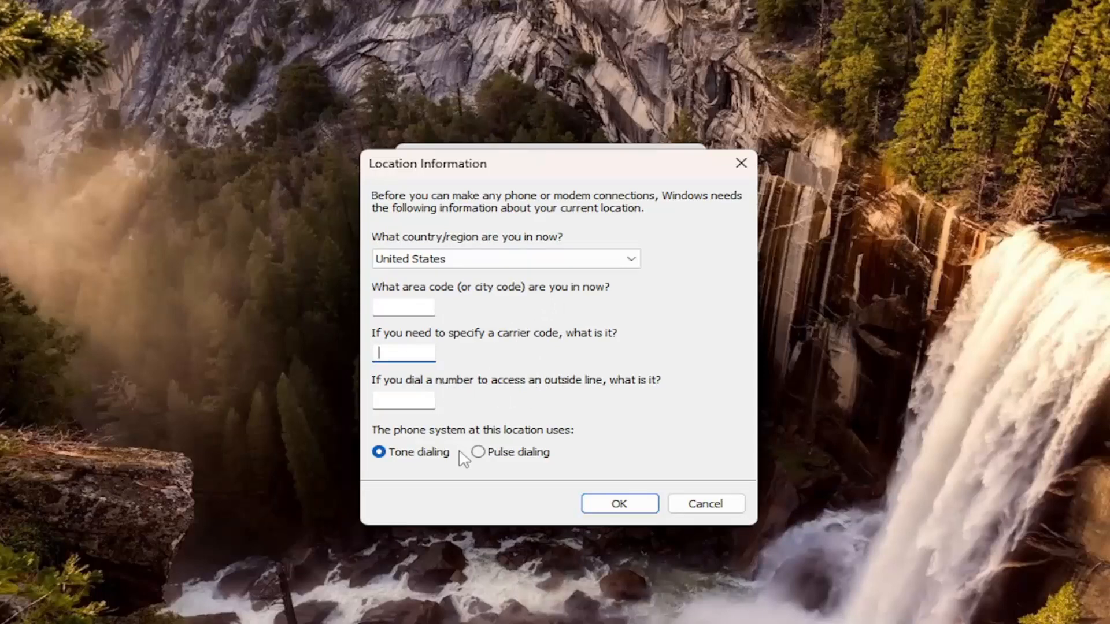
mouse_move(503, 463)
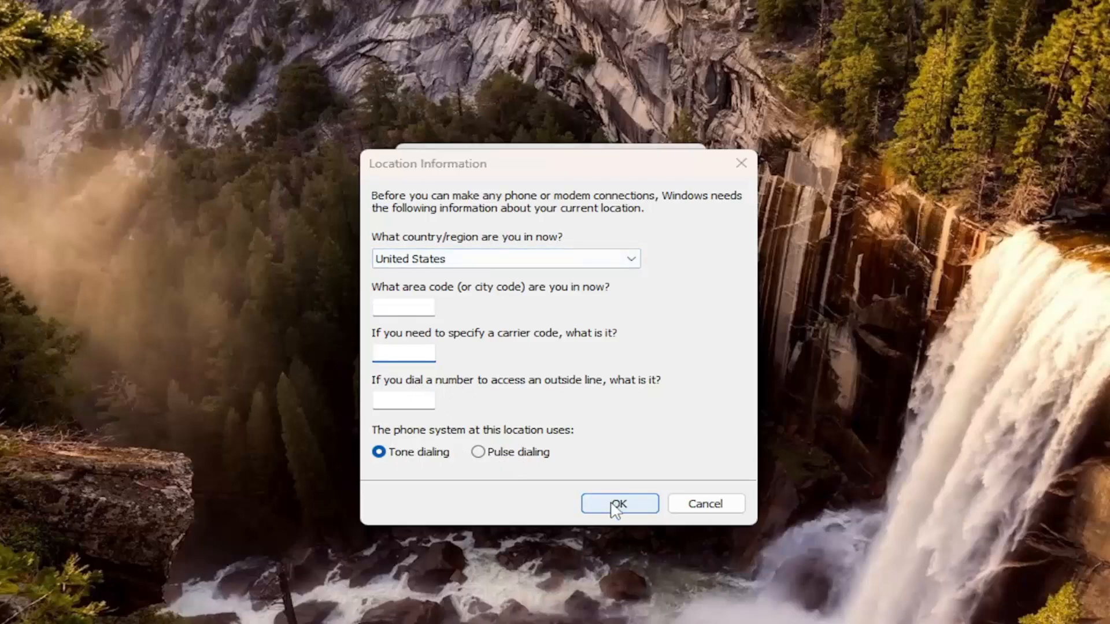
left_click(617, 503)
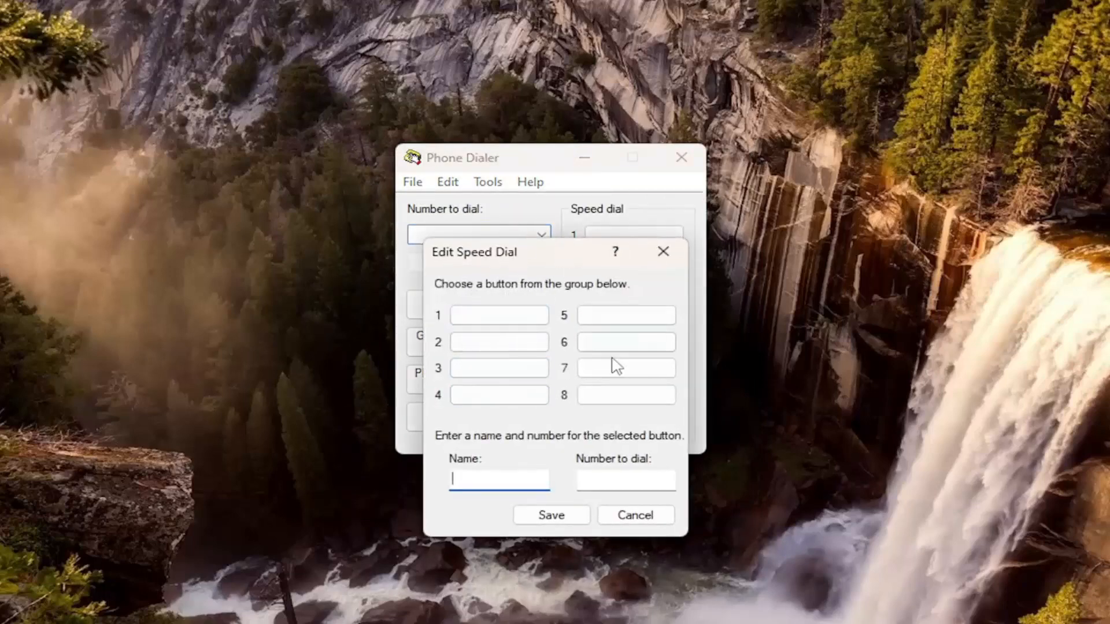
Step: Cancel the Edit Speed Dial form and close Phone Dialer to the desktop
left_click(633, 514)
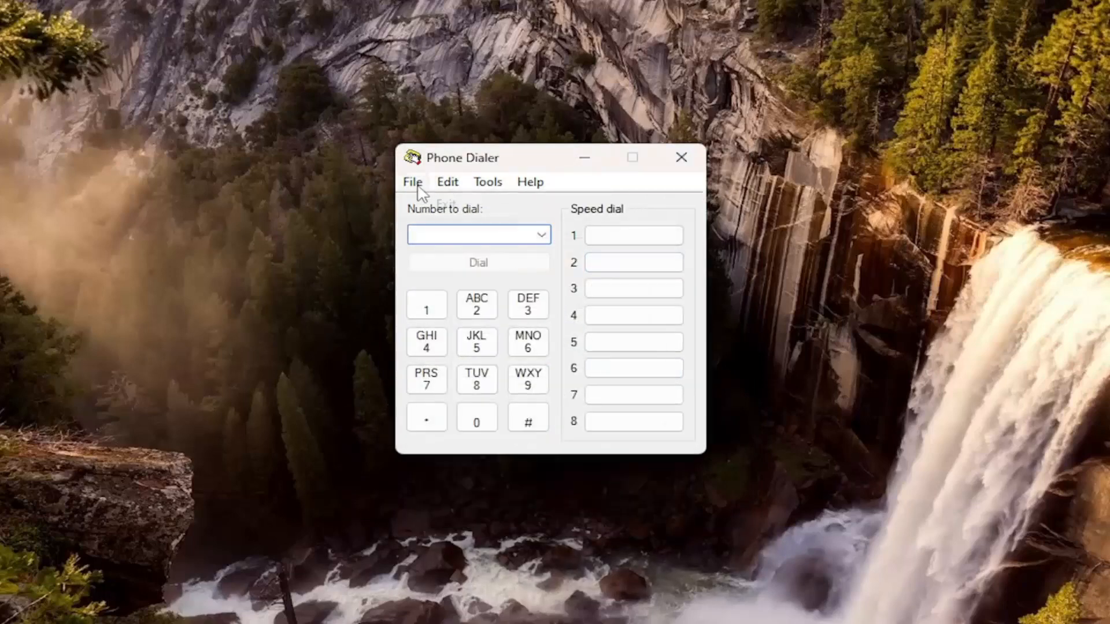
left_click(412, 181)
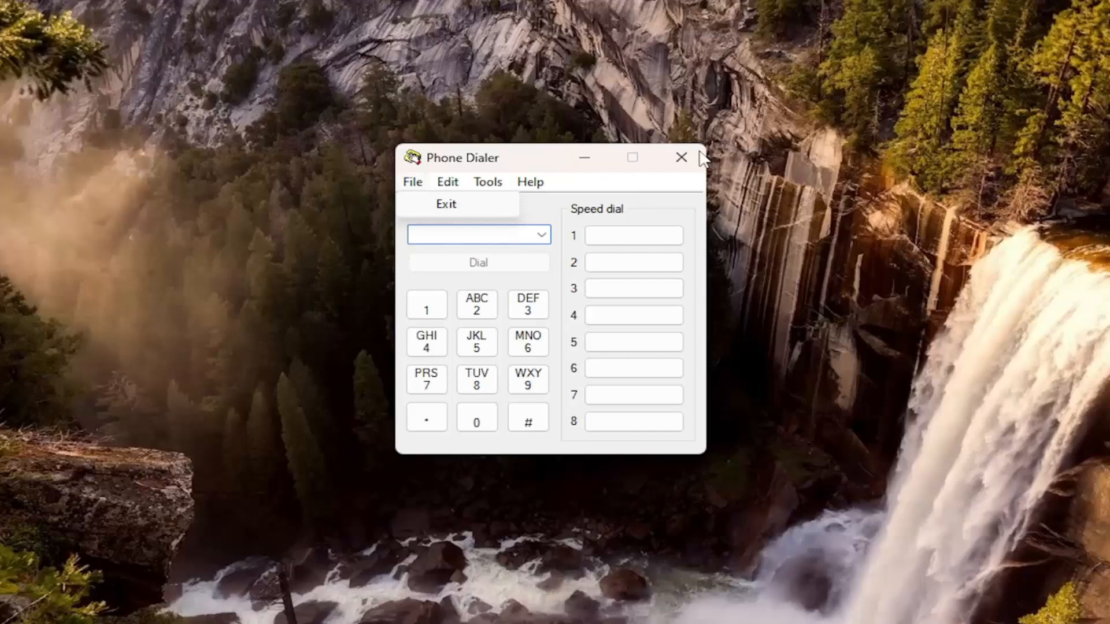
mouse_move(907, 144)
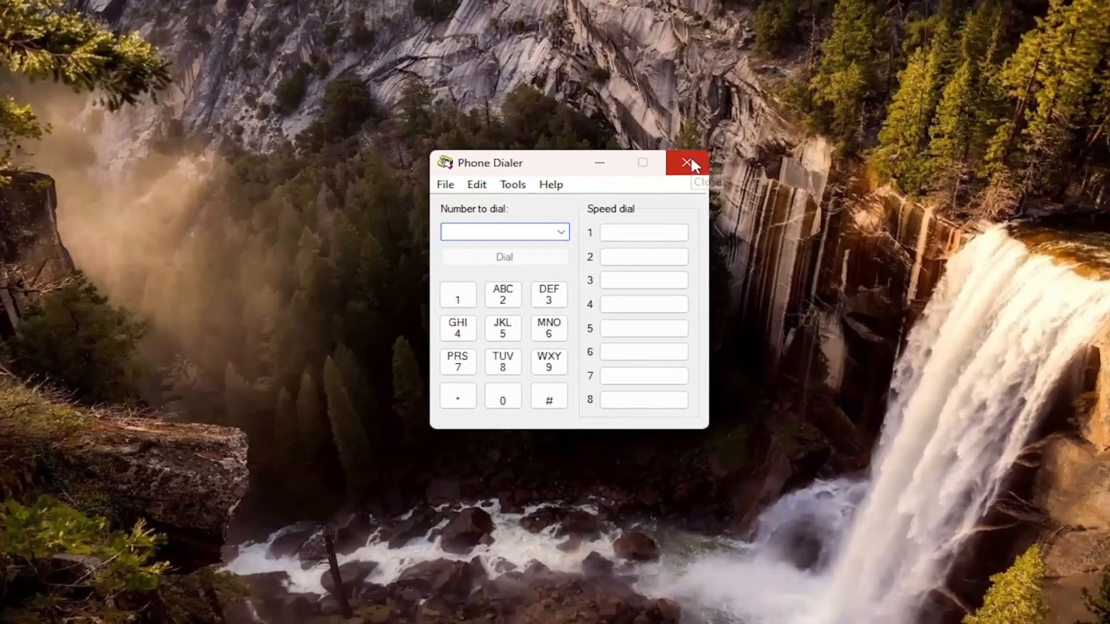
left_click(685, 163)
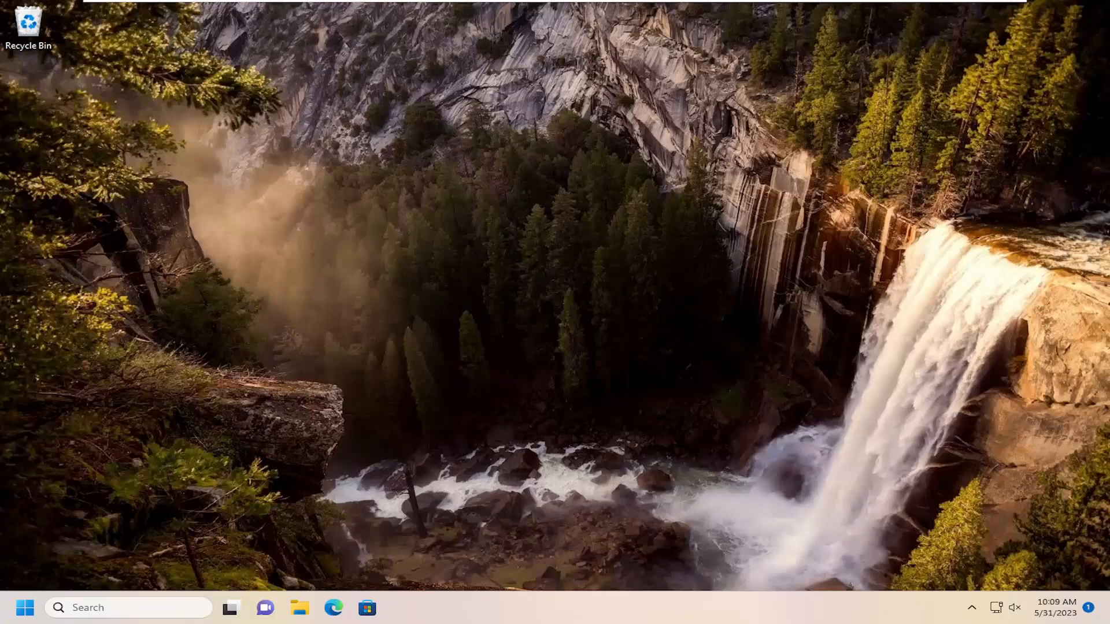
mouse_move(383, 267)
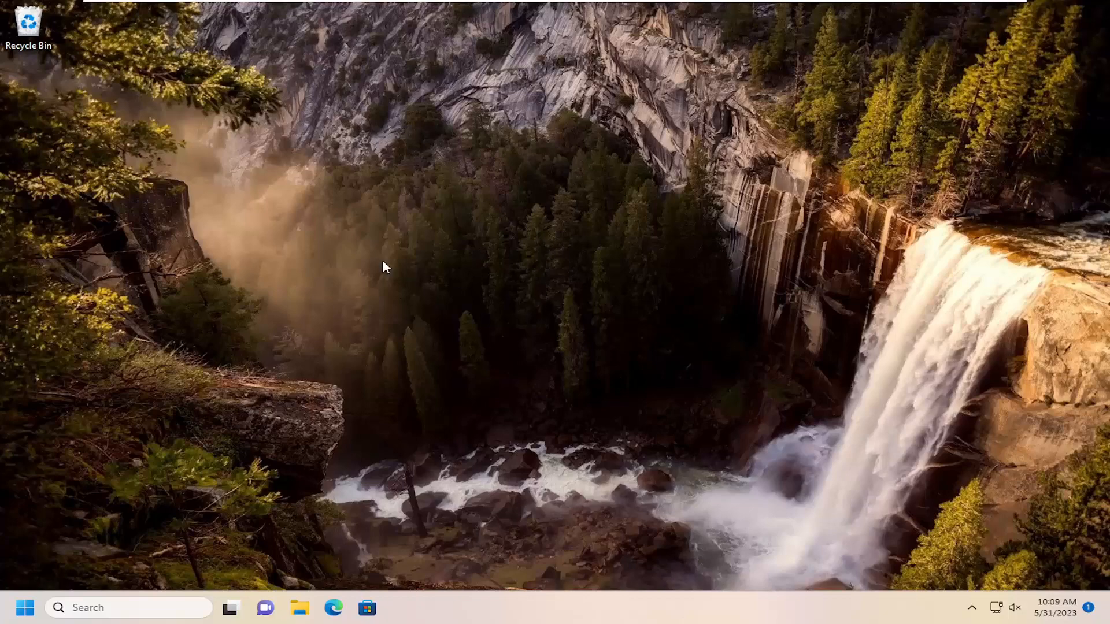